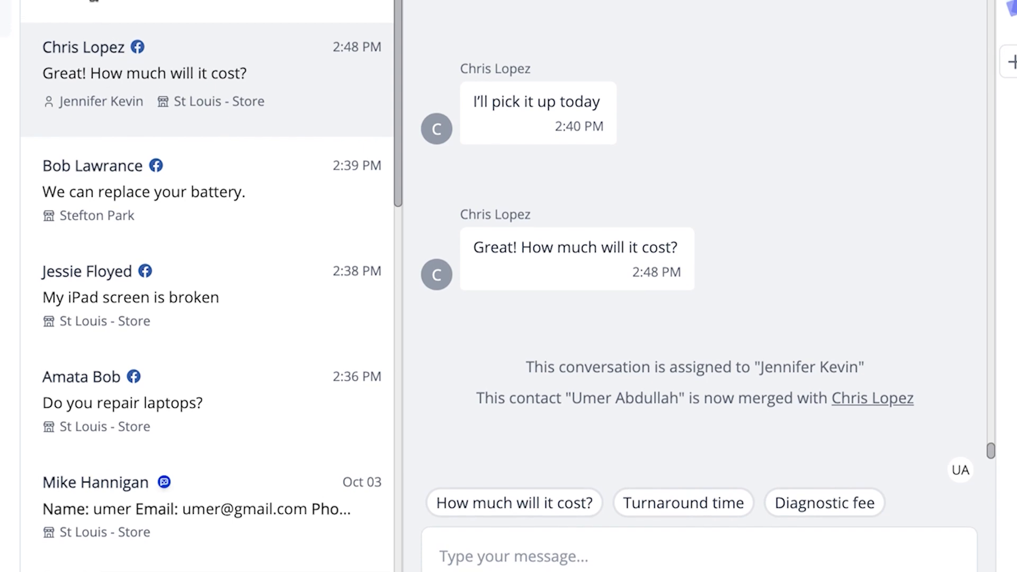
- Return from the Connect conversation preview to the RepairDesk Dashboard
click(91, 8)
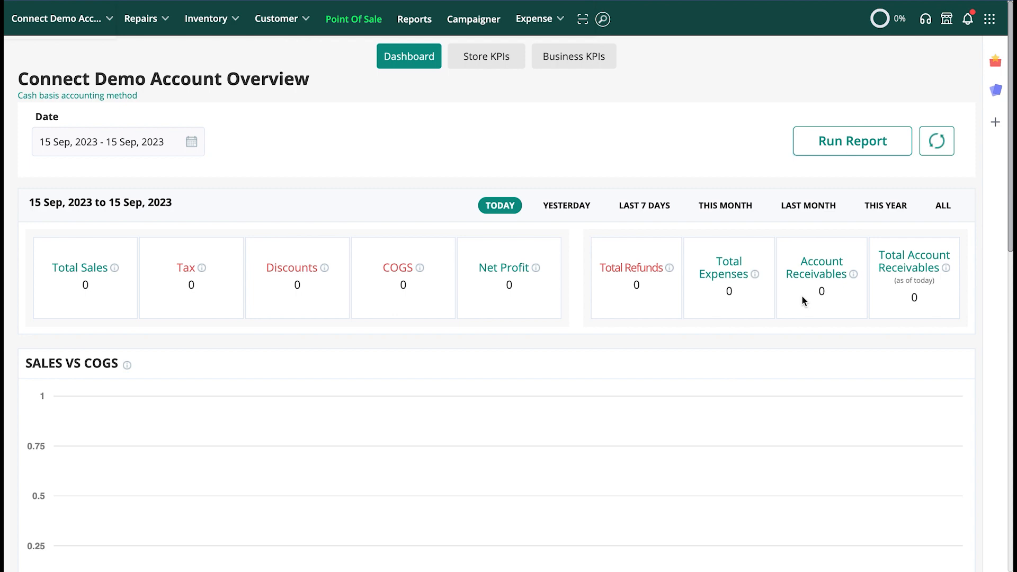
mouse_move(997, 125)
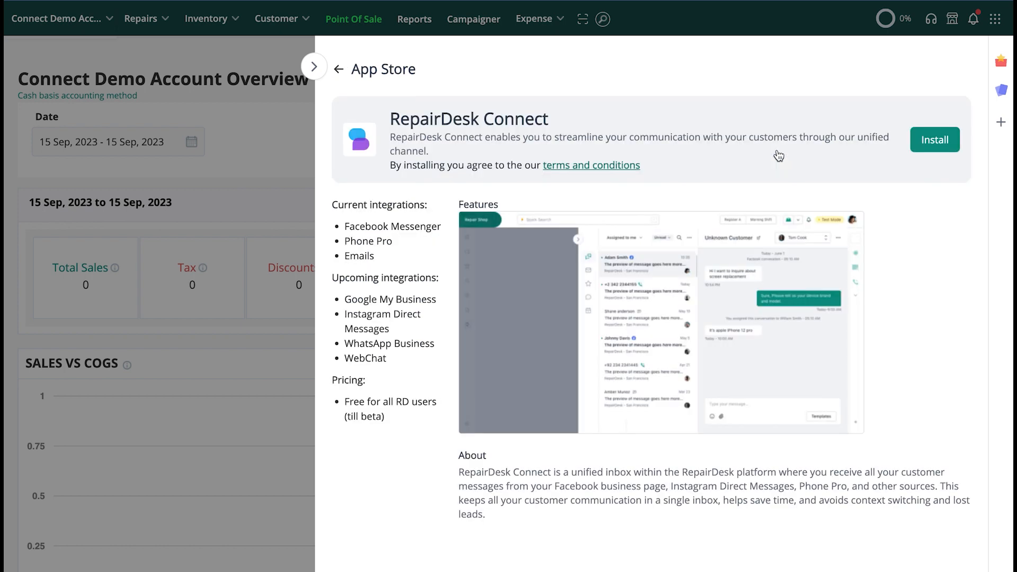
- Install RepairDesk Connect from the App Store and close the Integrations side panel
click(934, 139)
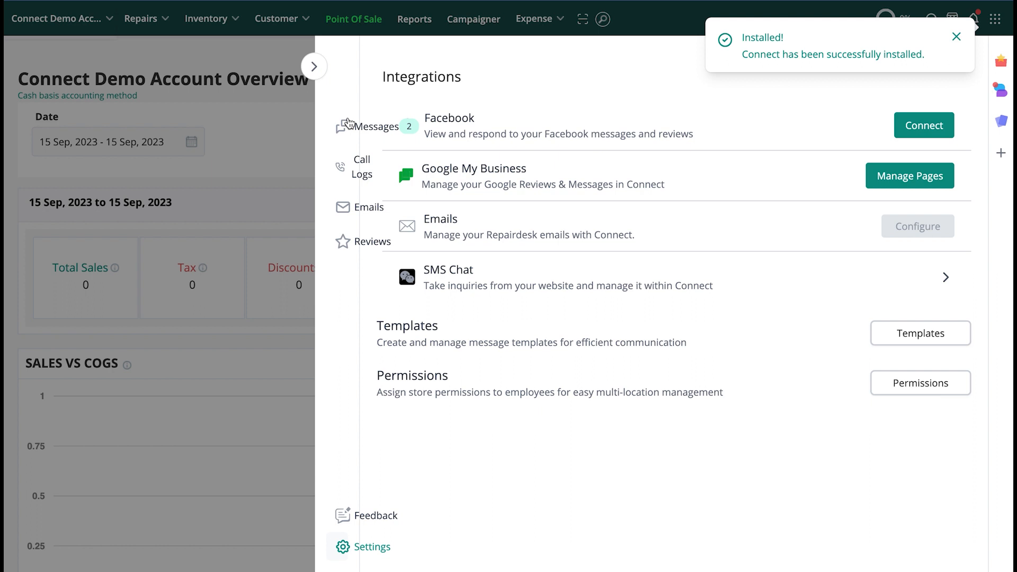
click(376, 122)
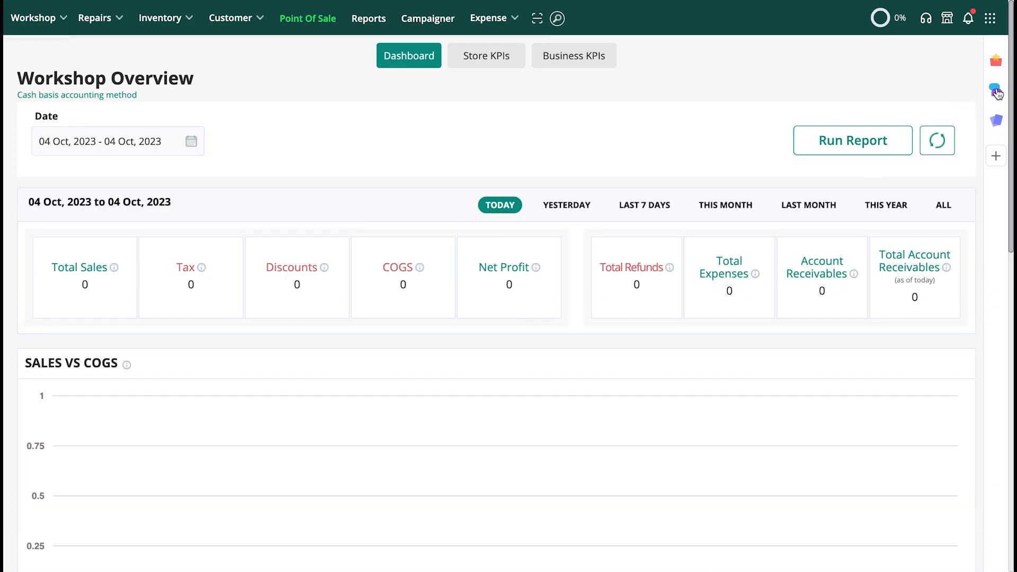
- Open the Connect inbox and scroll the open conversations list
click(997, 92)
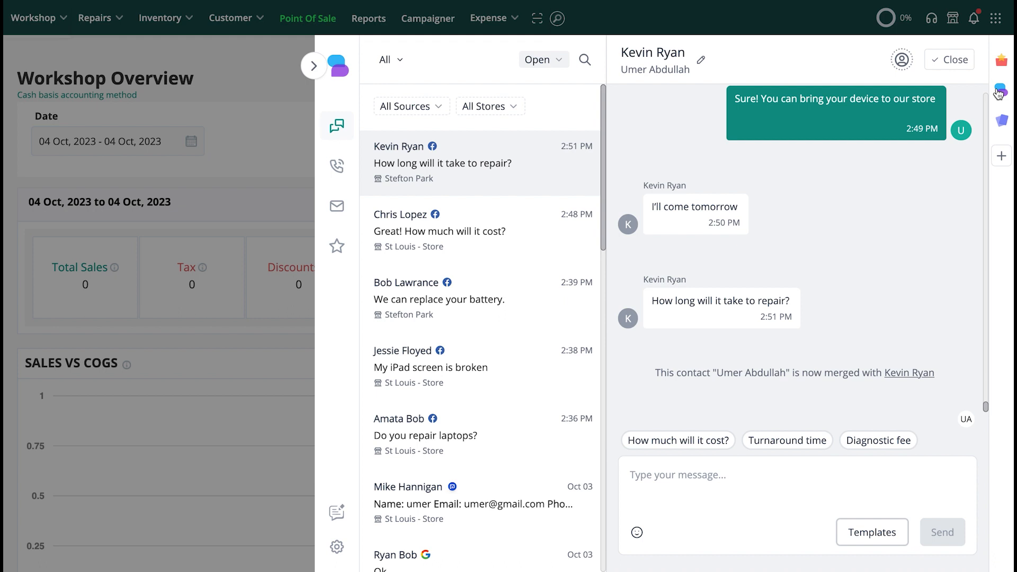
mouse_move(499, 160)
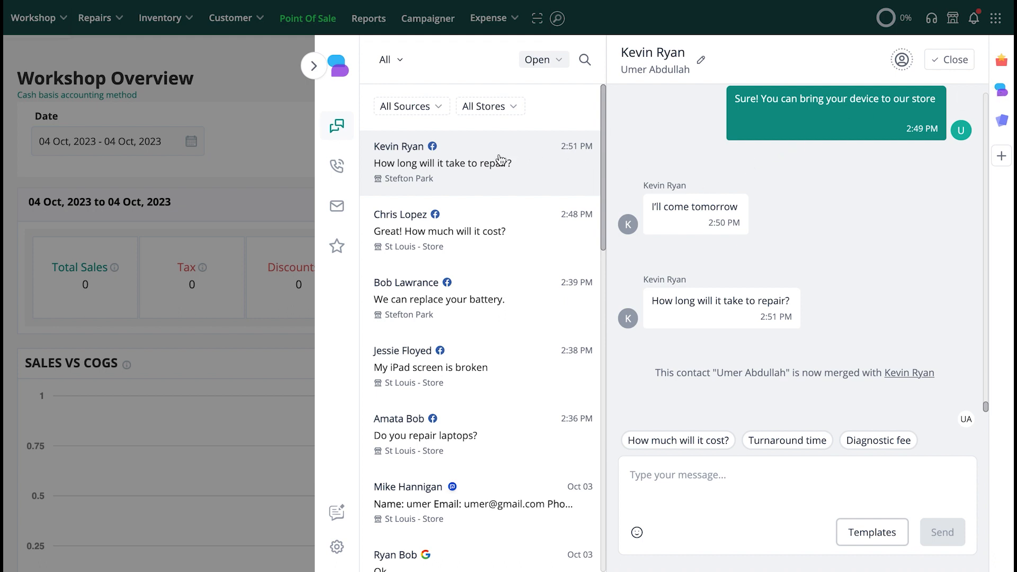
scroll(down, 3)
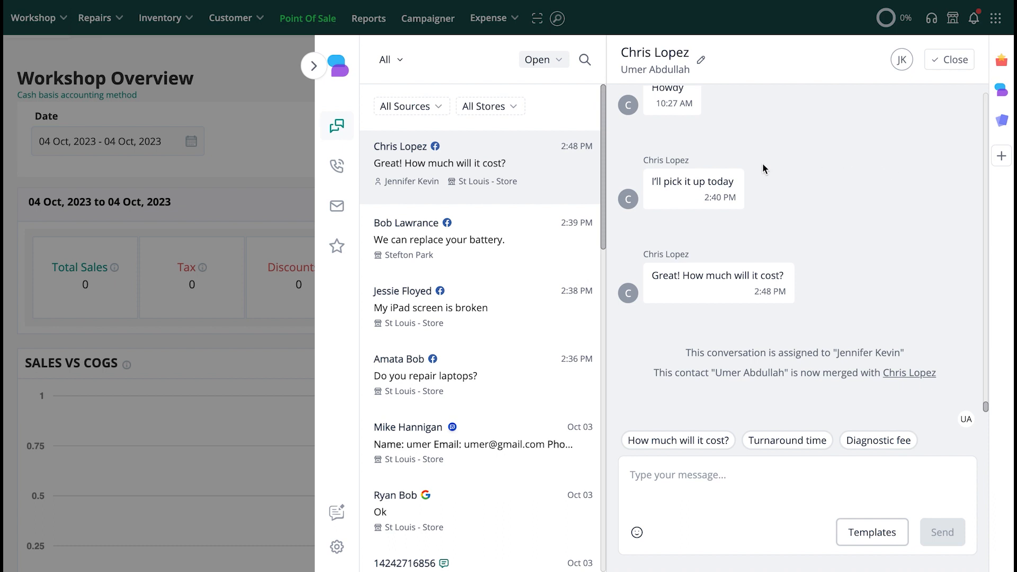
mouse_move(425, 121)
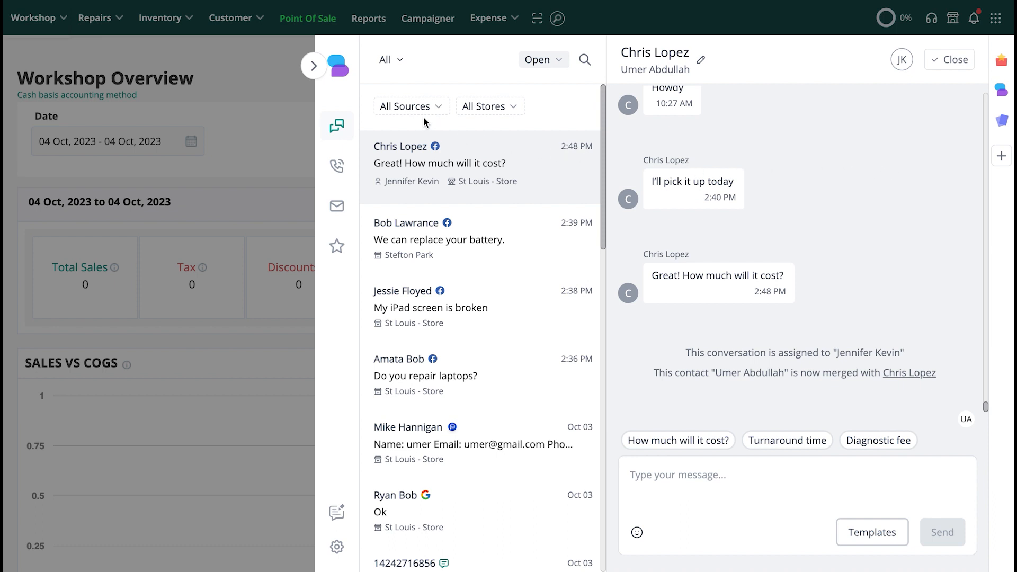
click(411, 106)
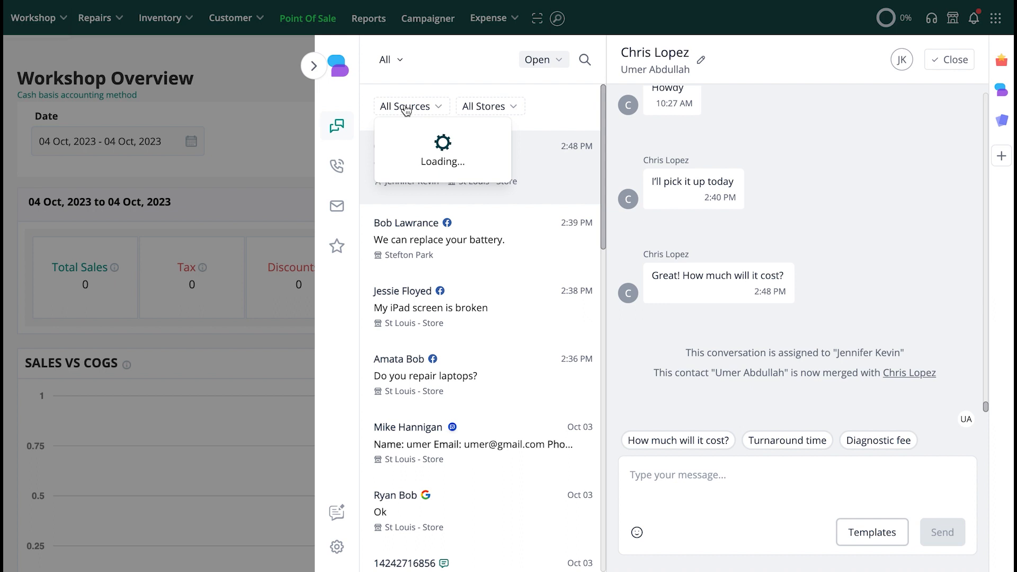
click(411, 106)
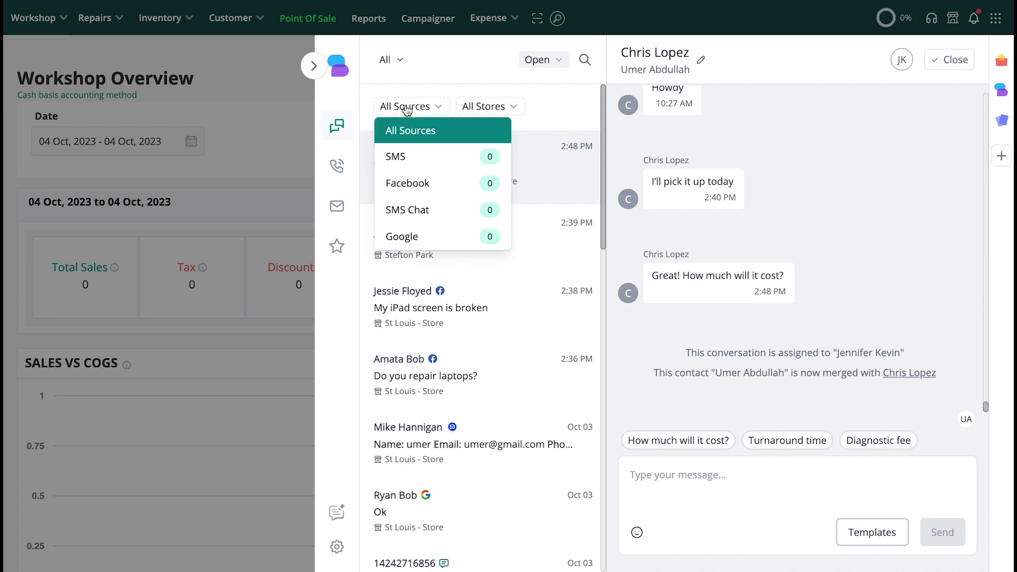
click(488, 106)
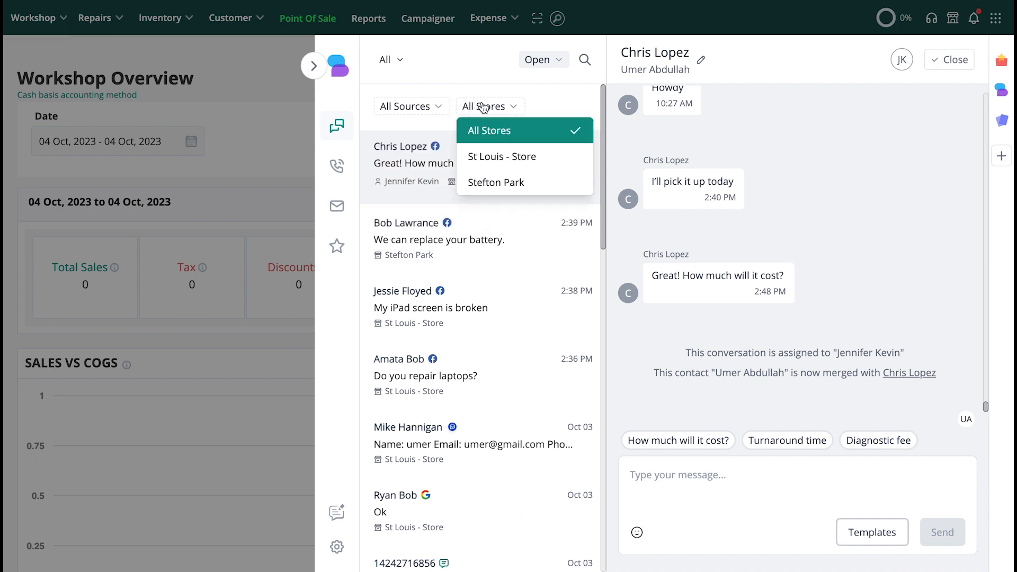
click(541, 59)
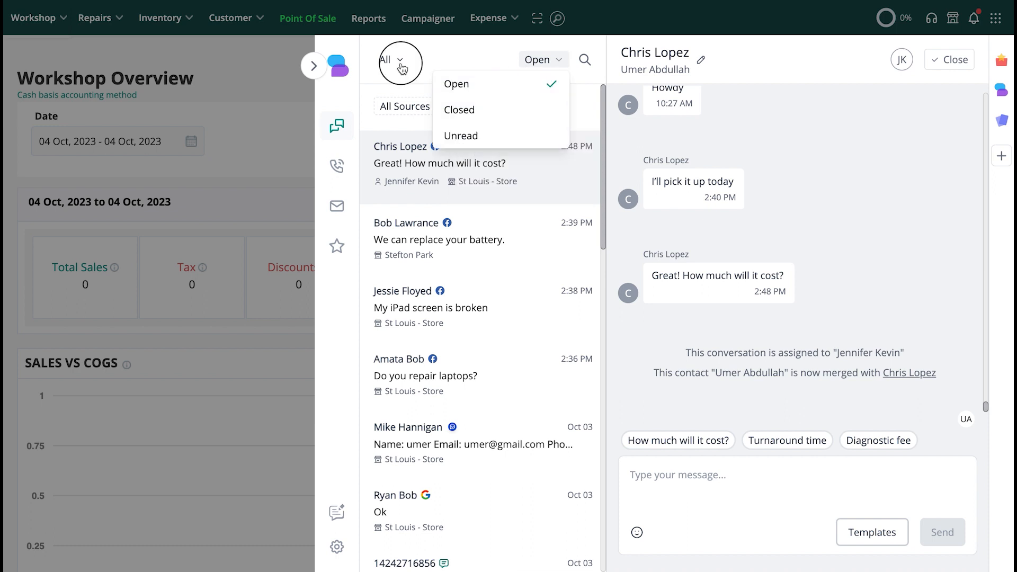
click(398, 58)
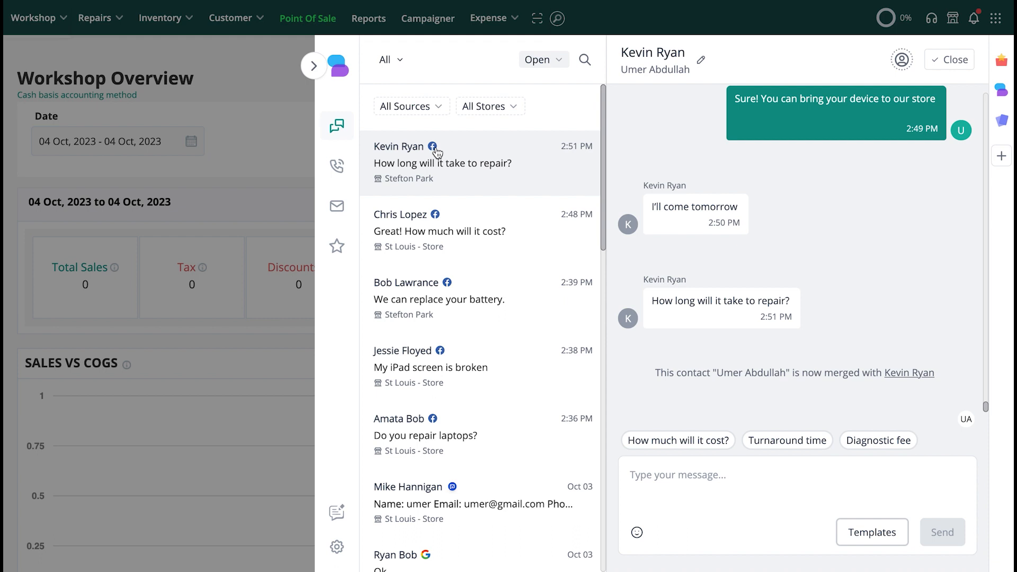
mouse_move(817, 297)
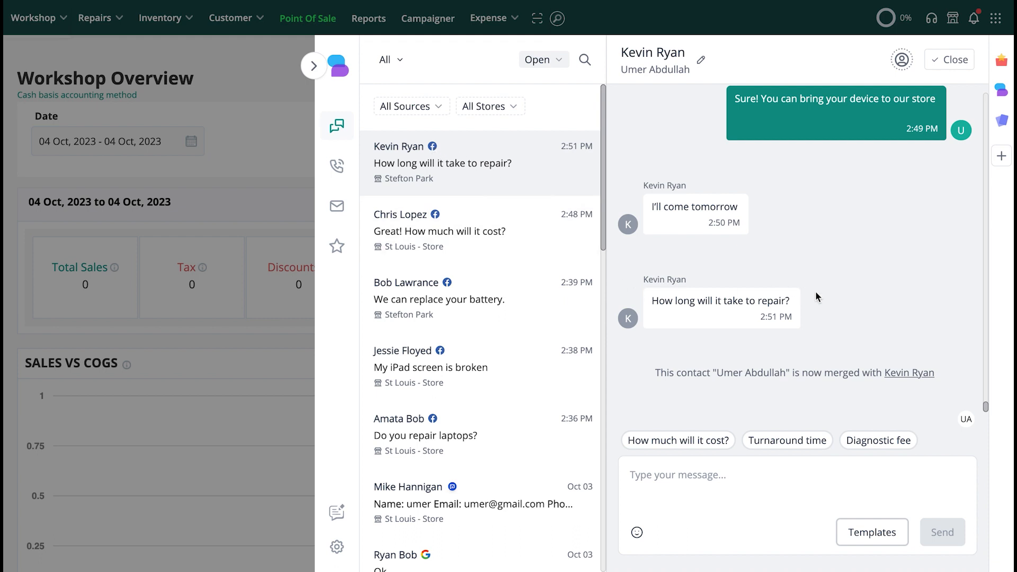
mouse_move(676, 300)
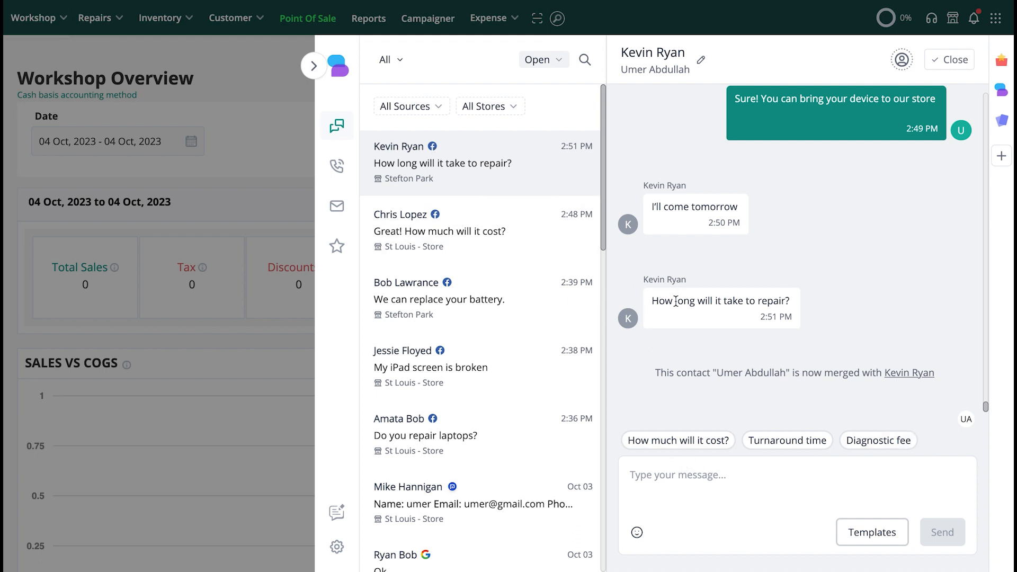
mouse_move(863, 351)
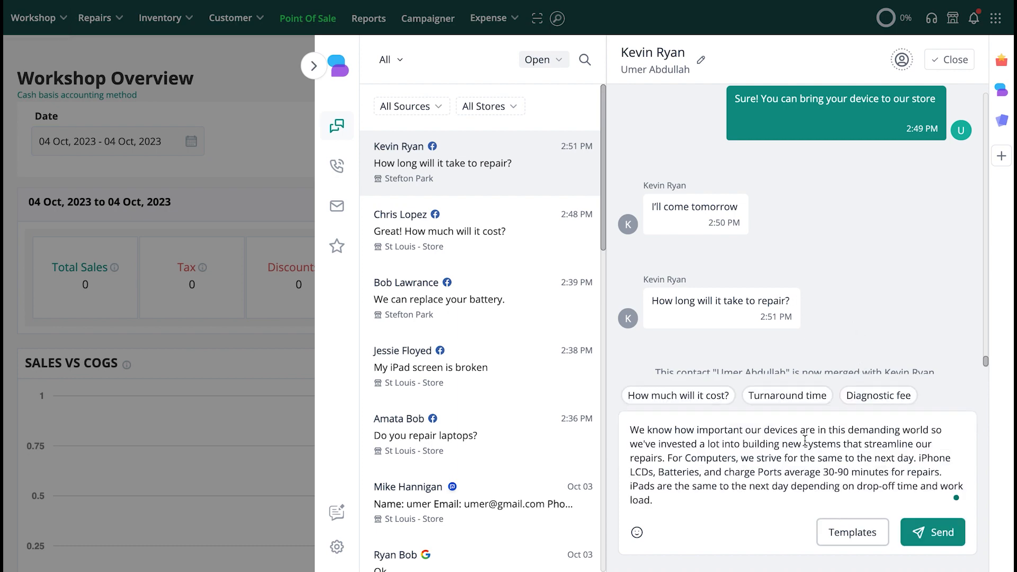
click(933, 532)
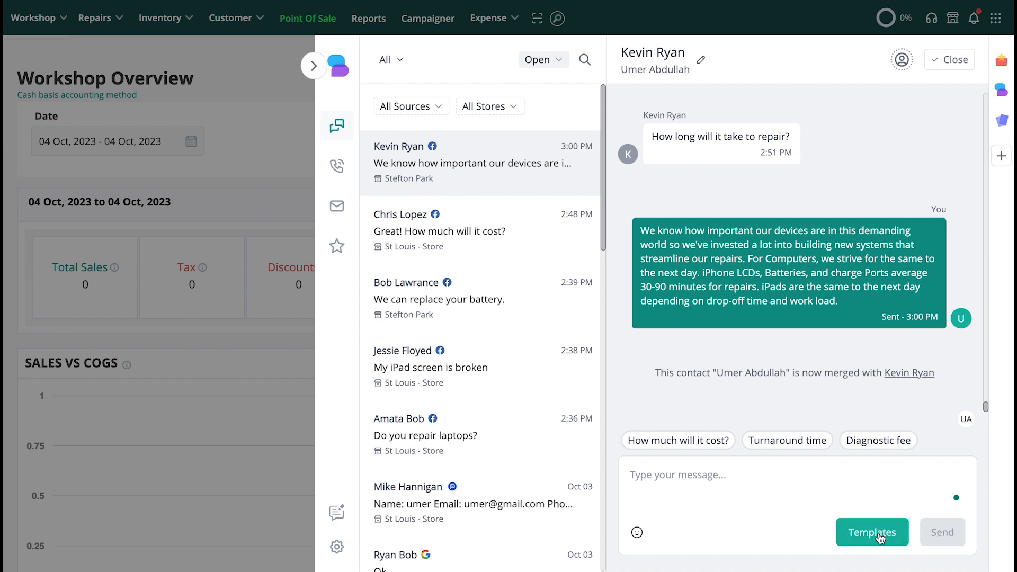
click(872, 533)
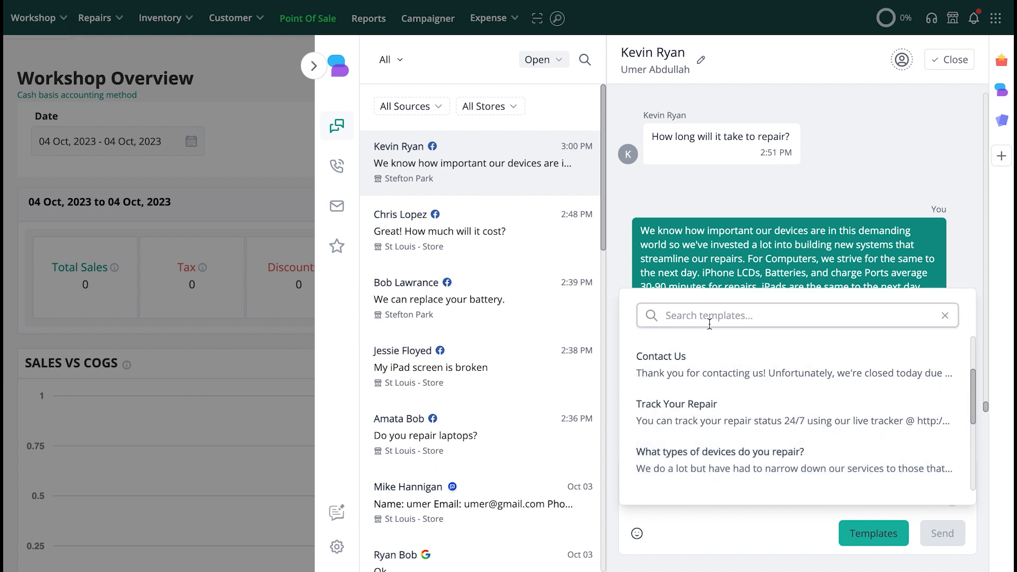
text(con)
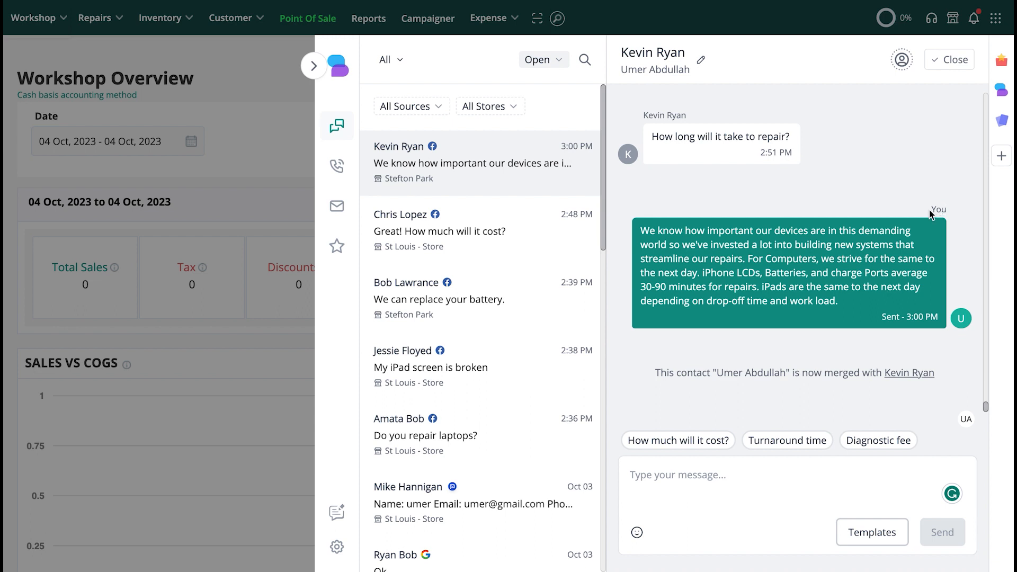
mouse_move(855, 163)
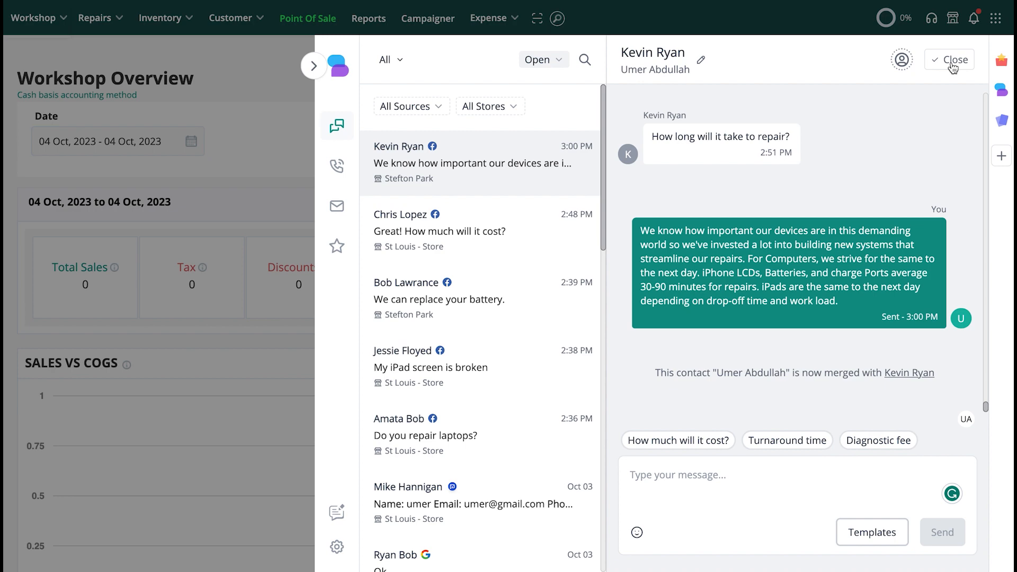
mouse_move(953, 68)
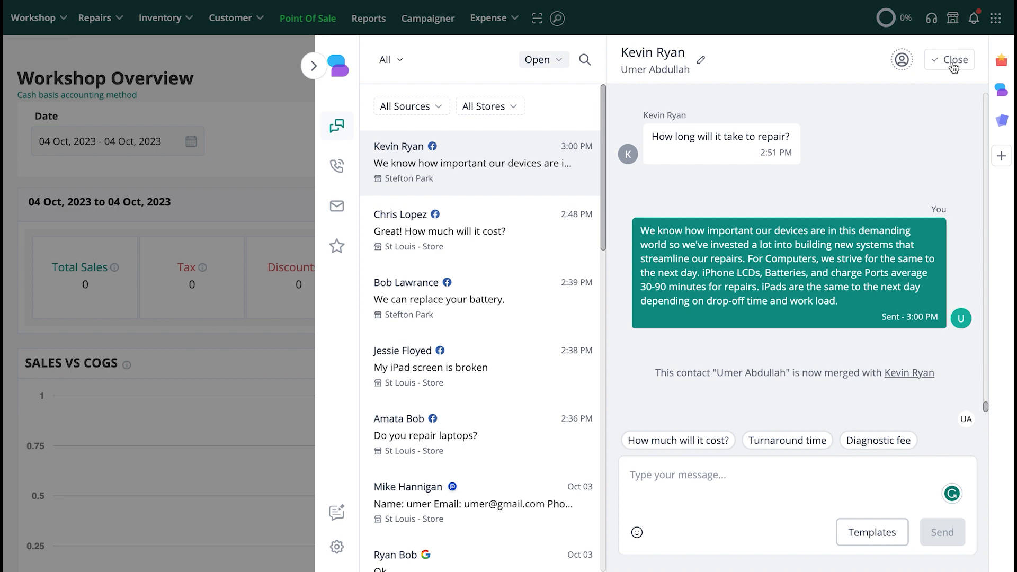
click(951, 58)
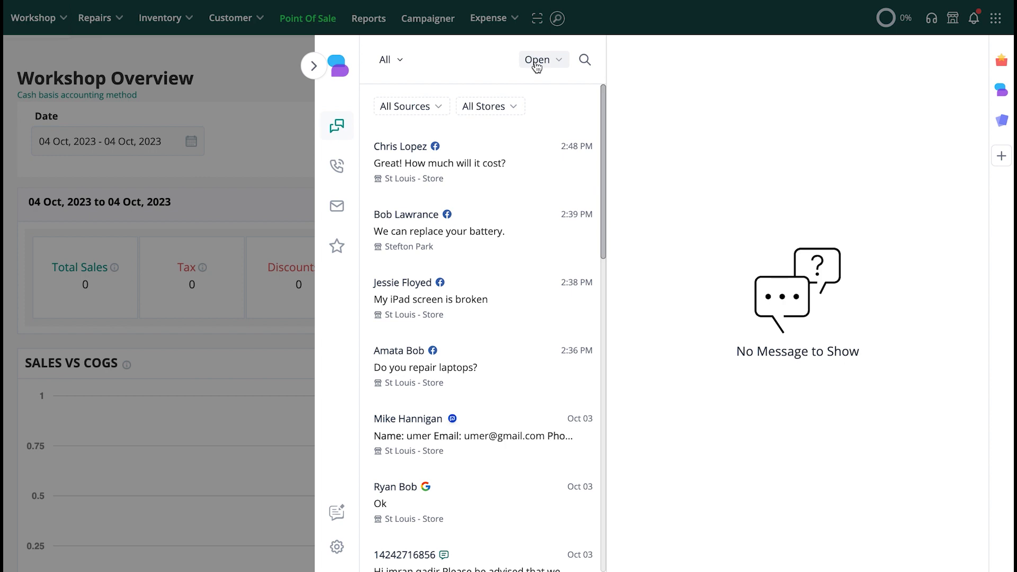
click(539, 60)
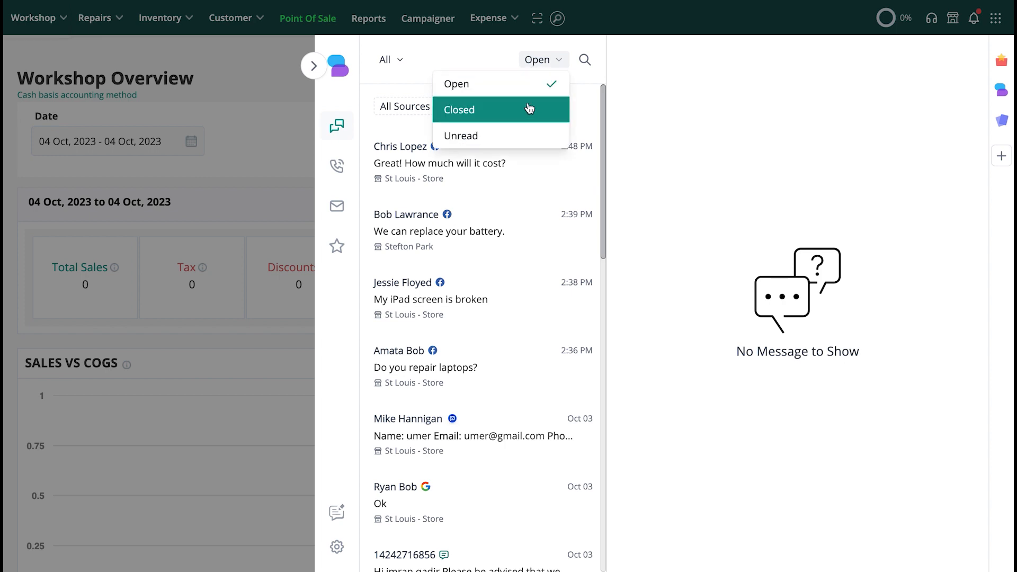
click(459, 109)
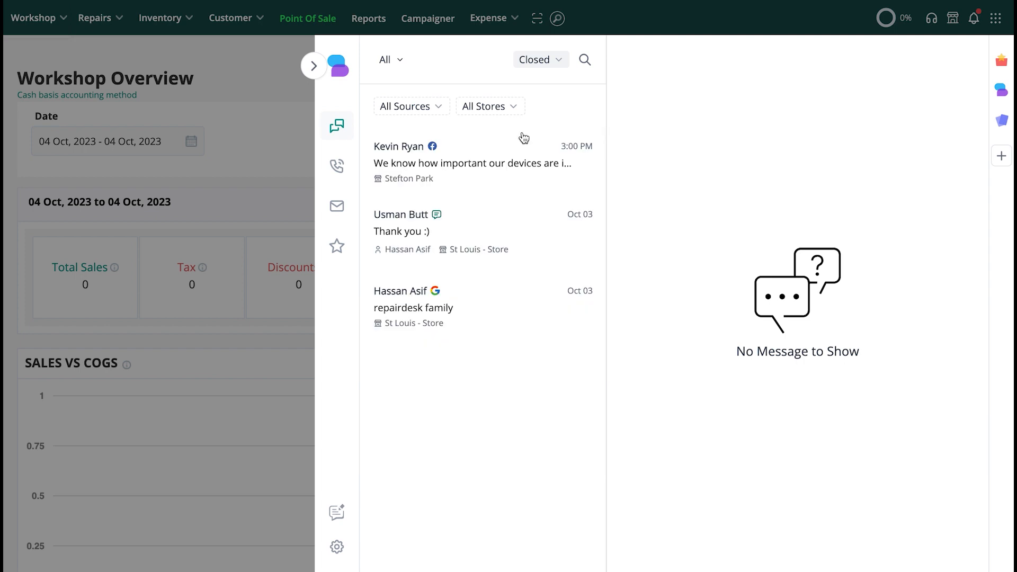
click(472, 162)
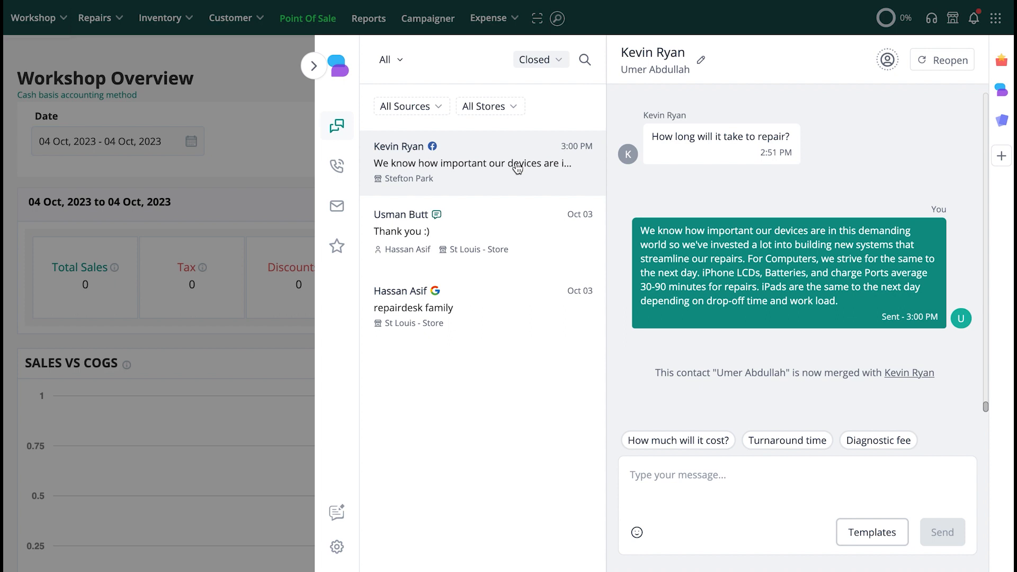
click(943, 60)
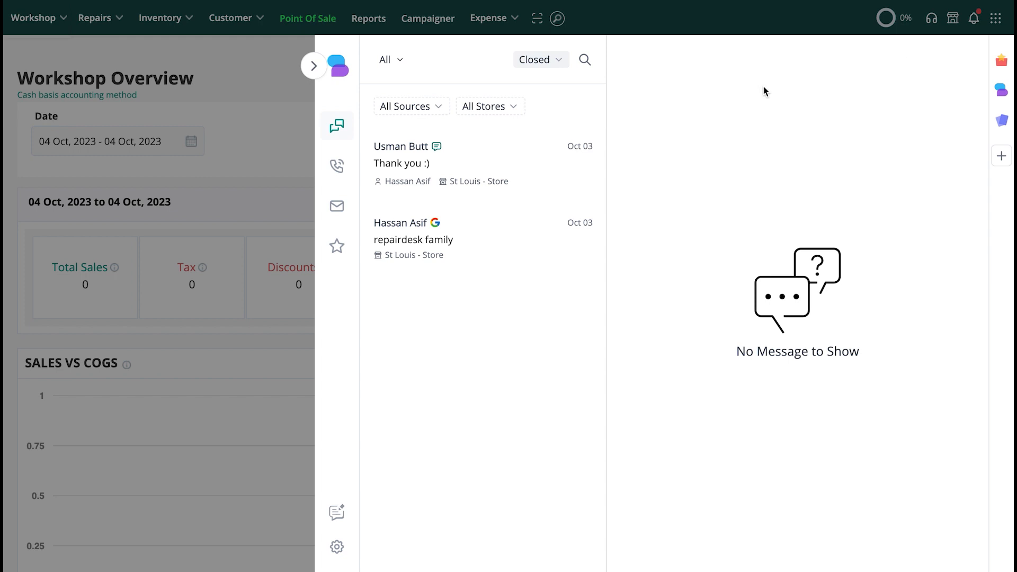
click(540, 59)
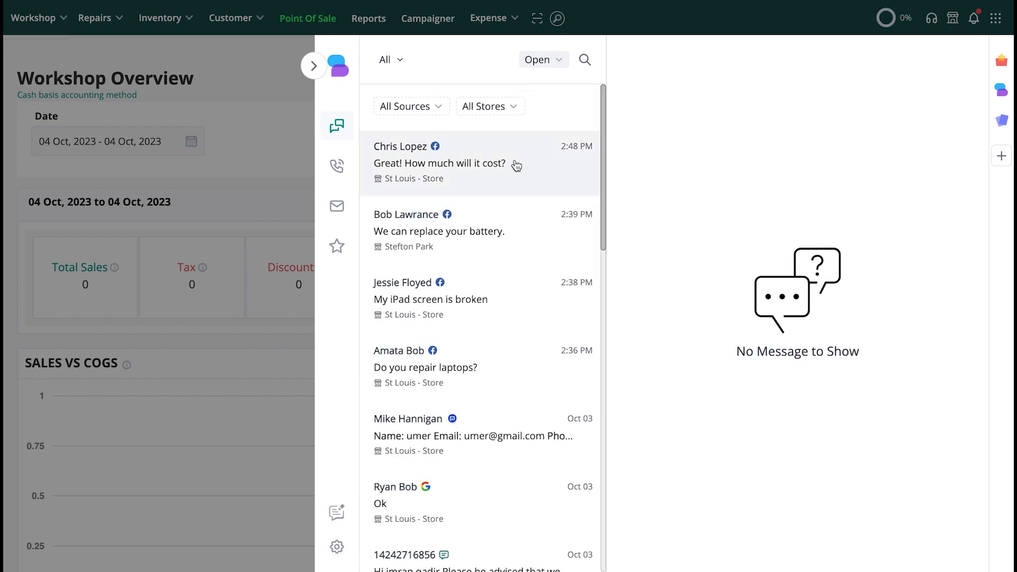
click(439, 162)
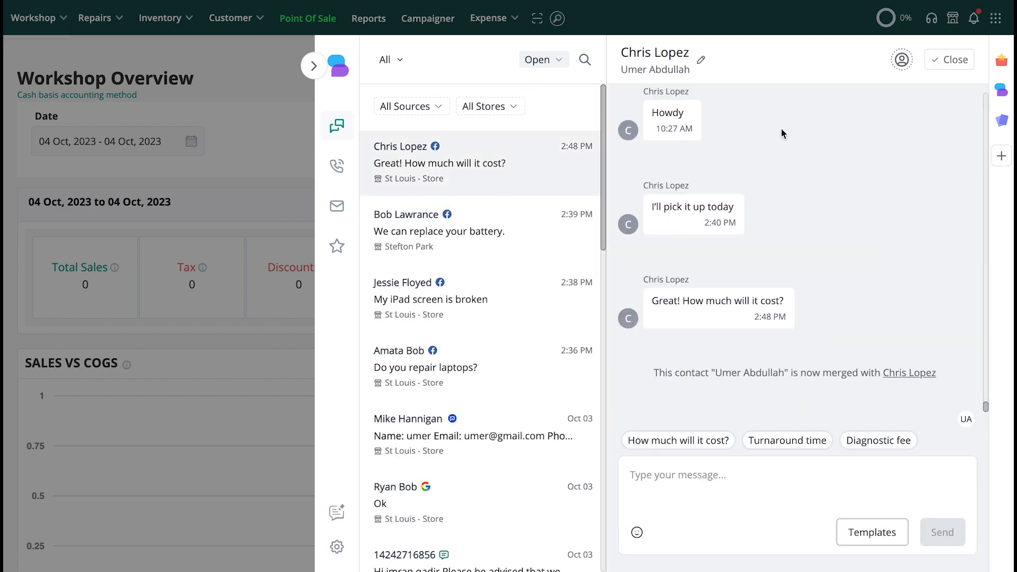
mouse_move(853, 119)
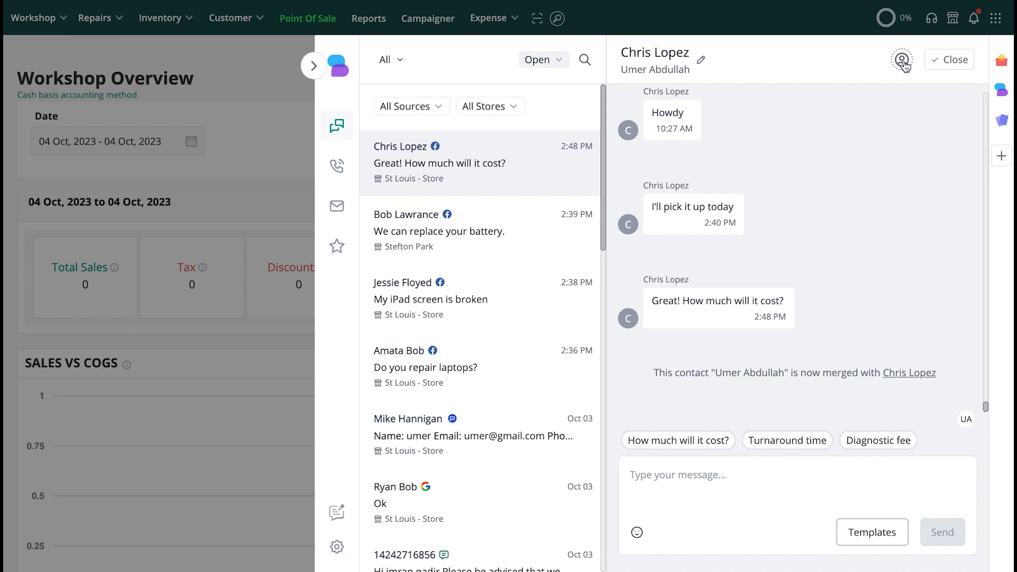
click(901, 59)
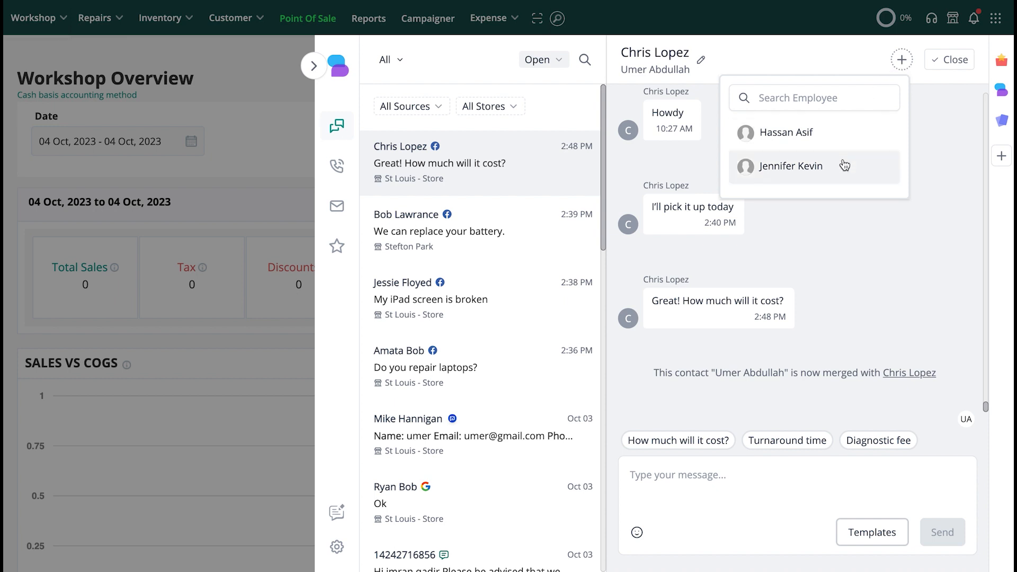
click(789, 166)
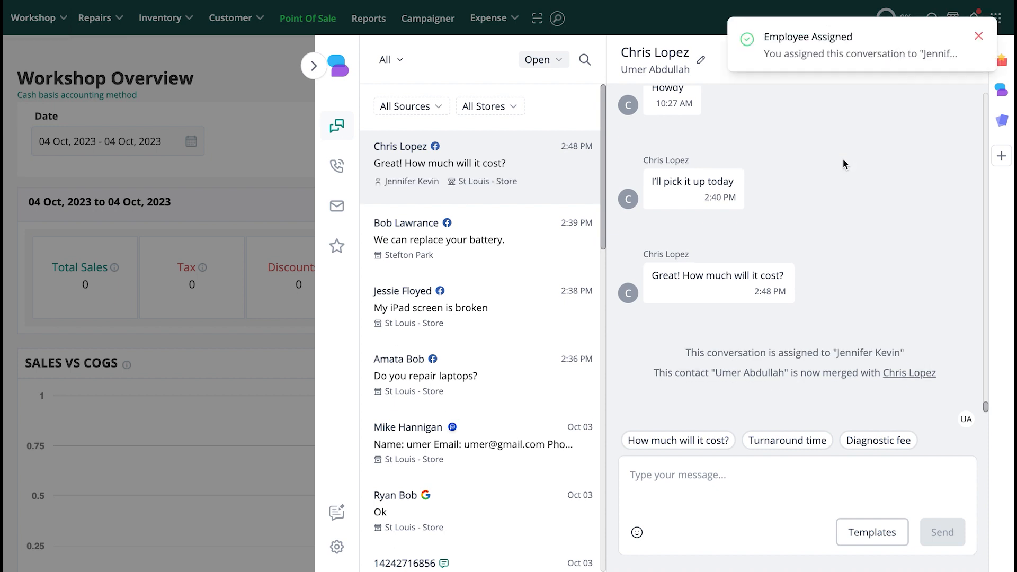
mouse_move(858, 157)
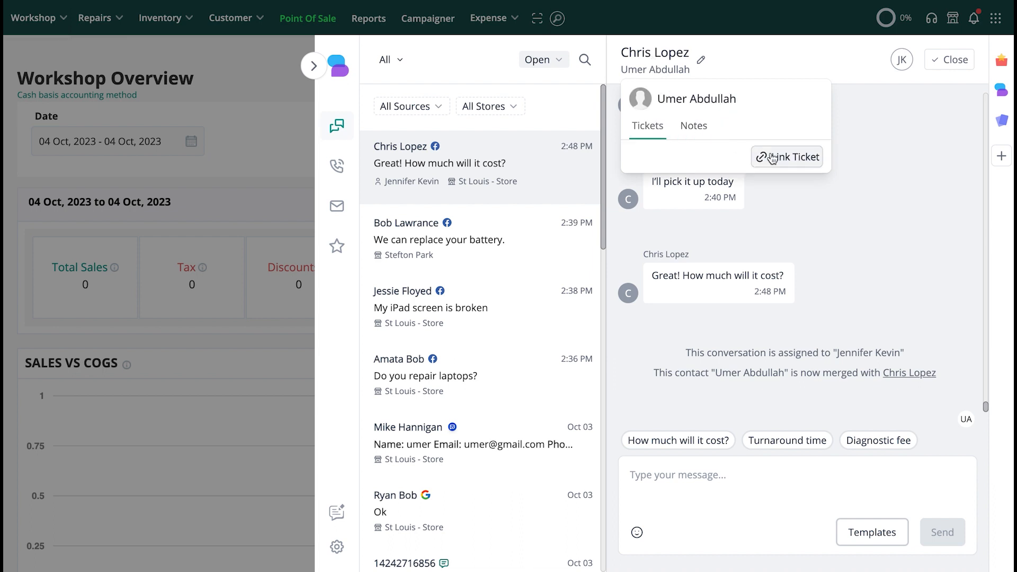
- Save the note 'Device is ready for repair' in the contact's Notes tab
click(694, 125)
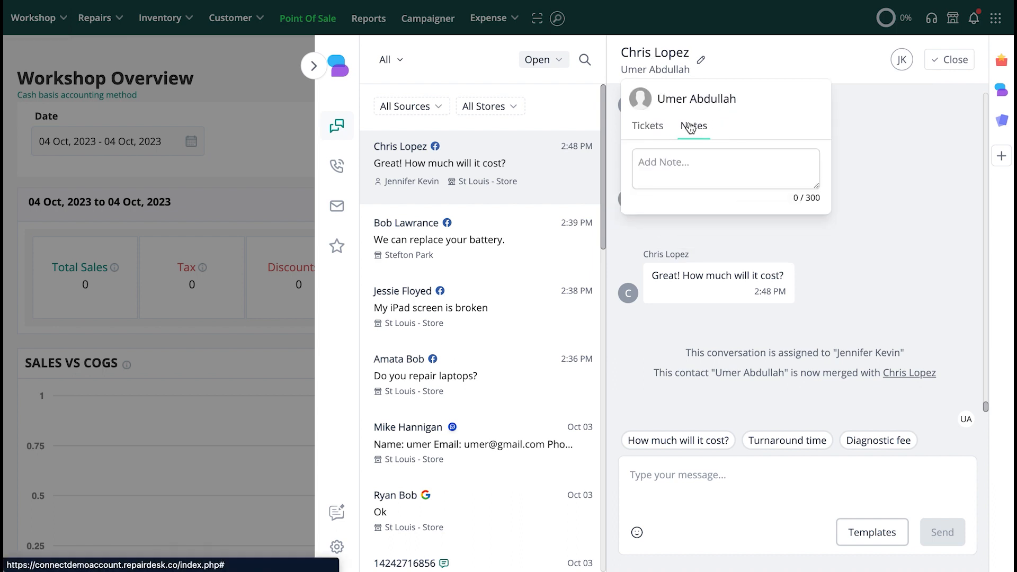
text(Link not)
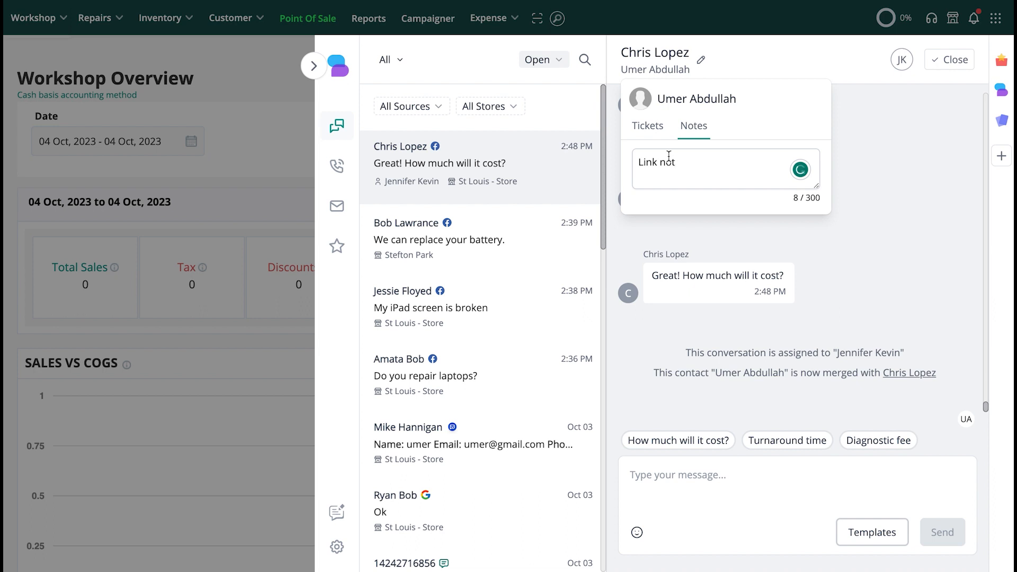
text(Pi)
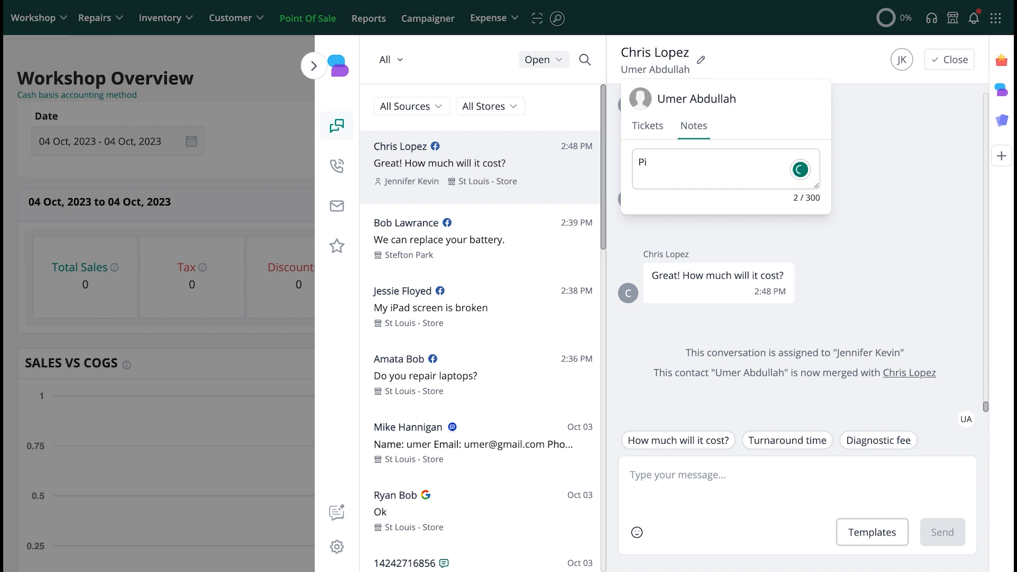
text(Device is ready for repair)
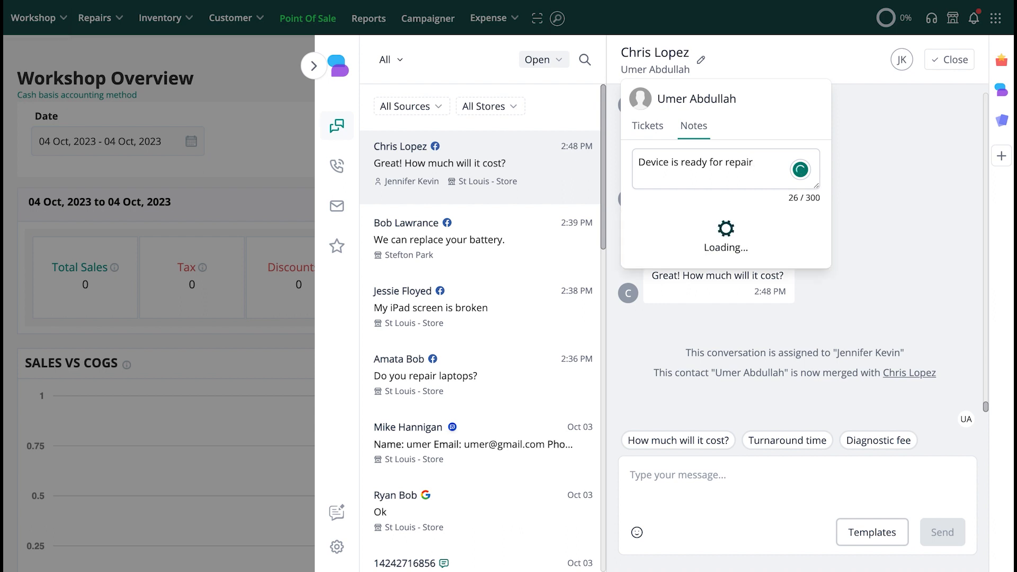
click(800, 168)
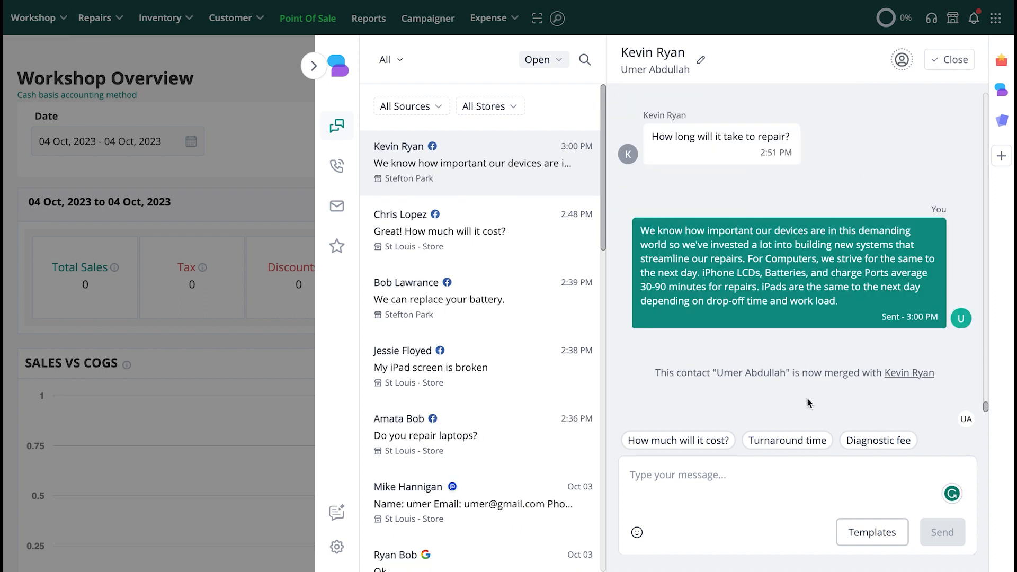
mouse_move(942, 417)
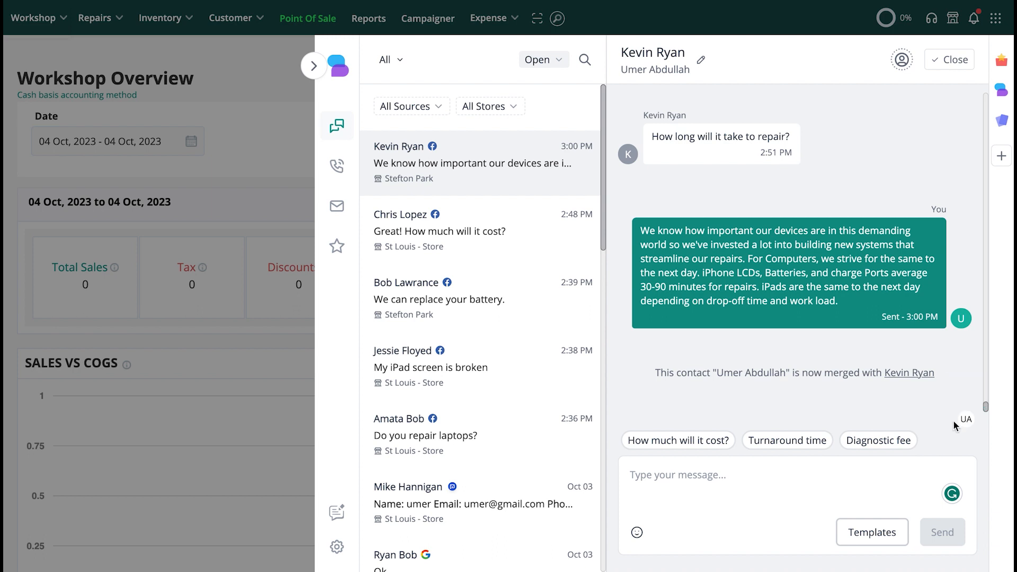
mouse_move(882, 309)
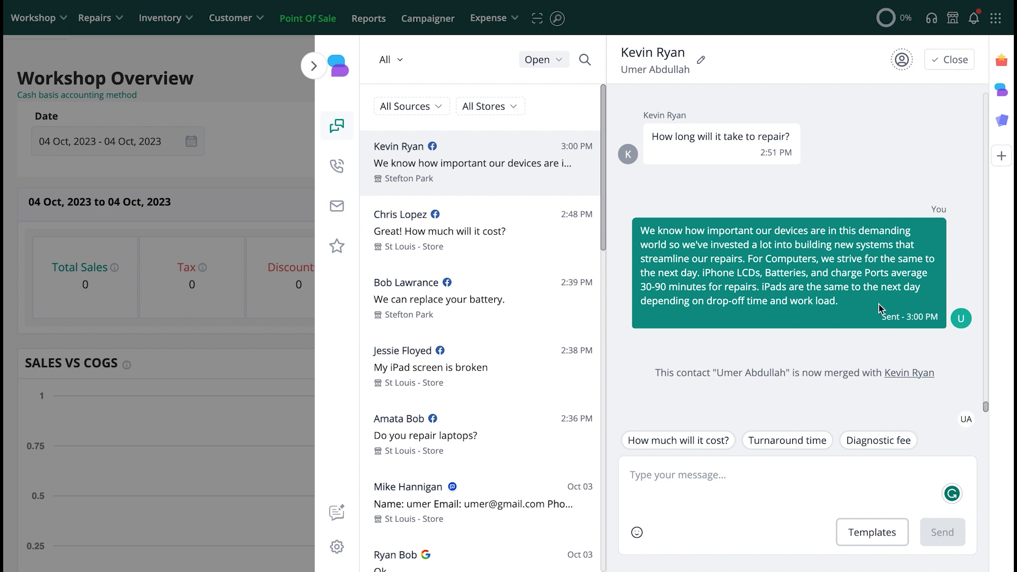
mouse_move(887, 323)
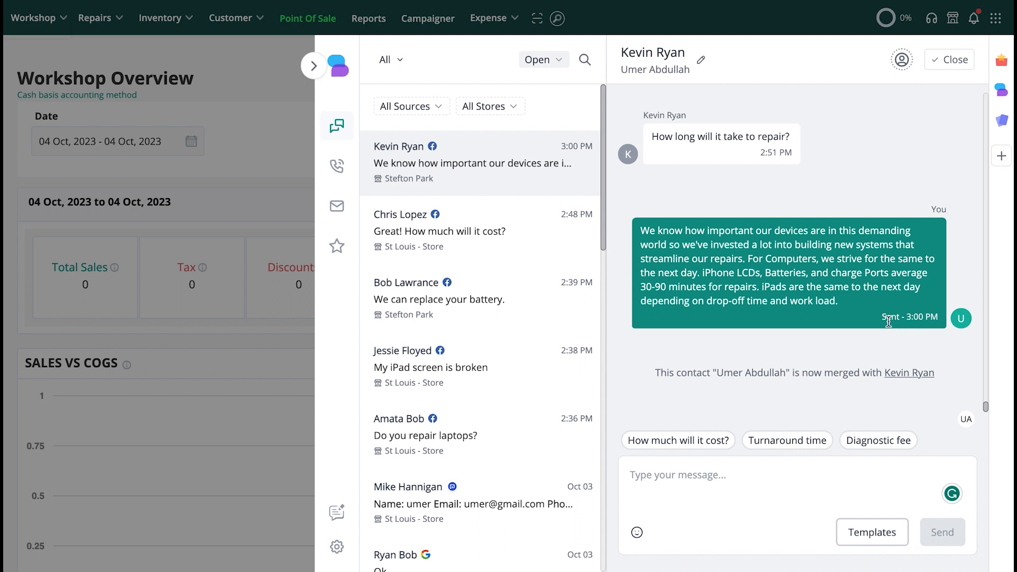
mouse_move(915, 323)
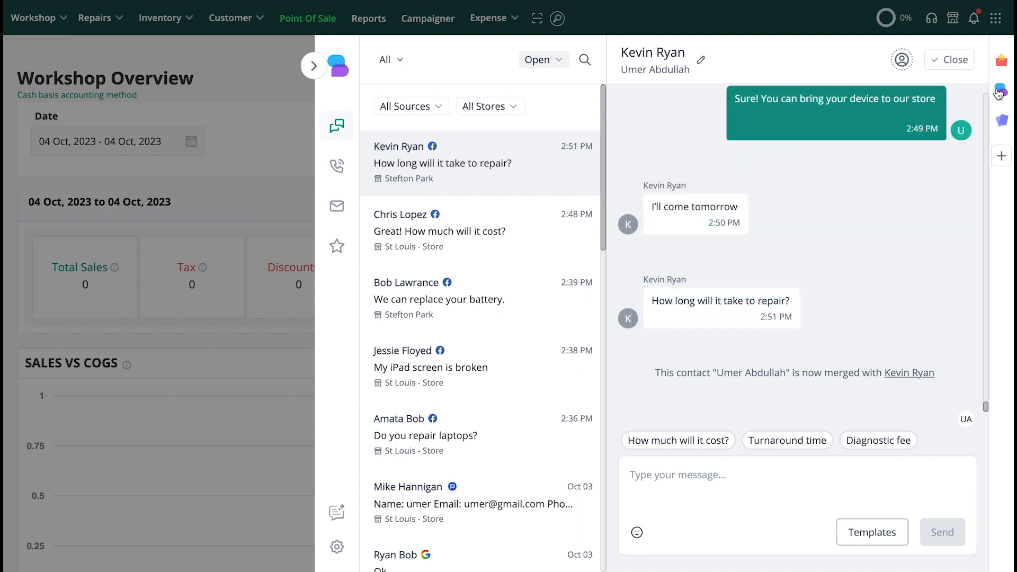
mouse_move(915, 99)
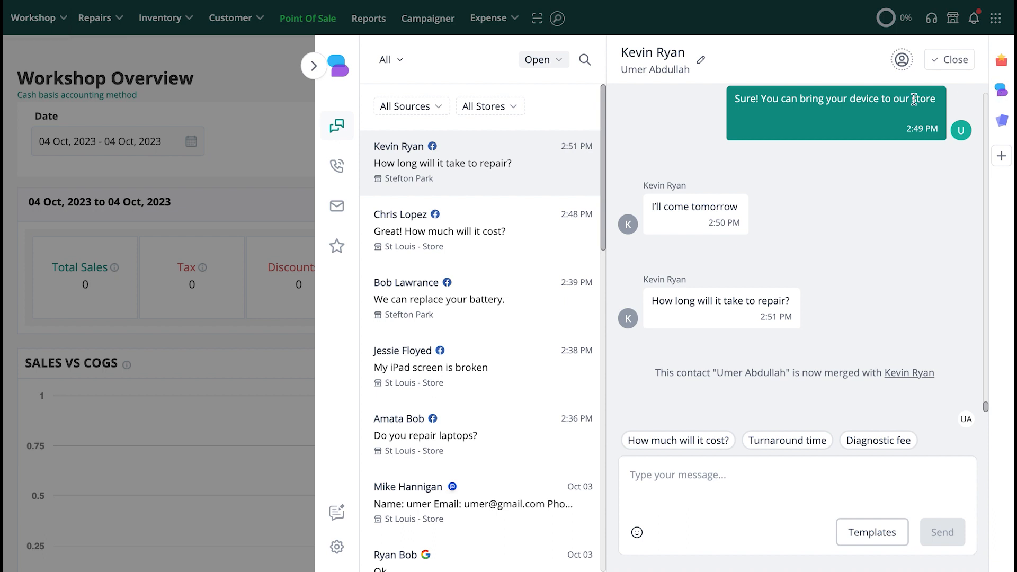
mouse_move(466, 157)
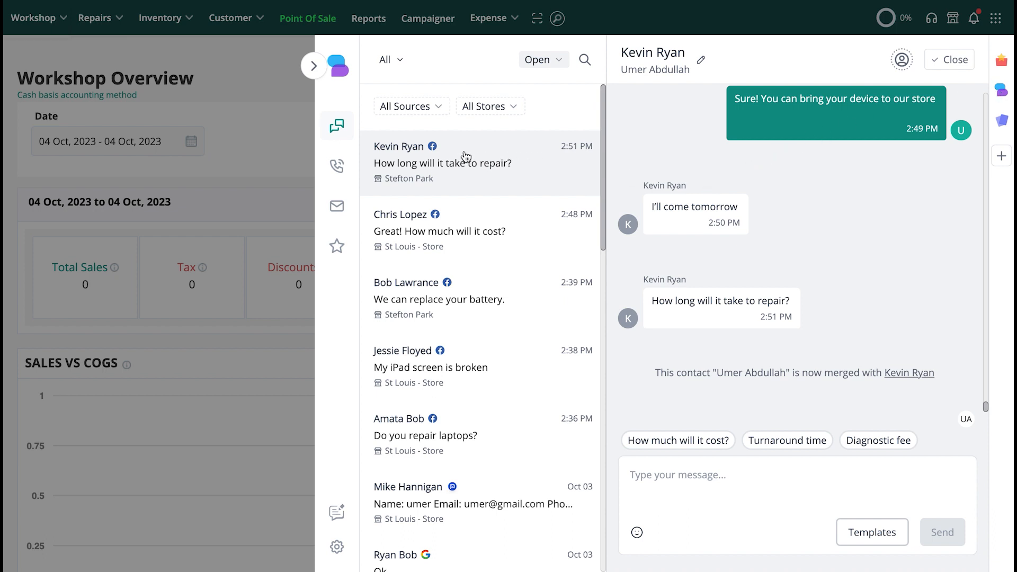
scroll(down, 3)
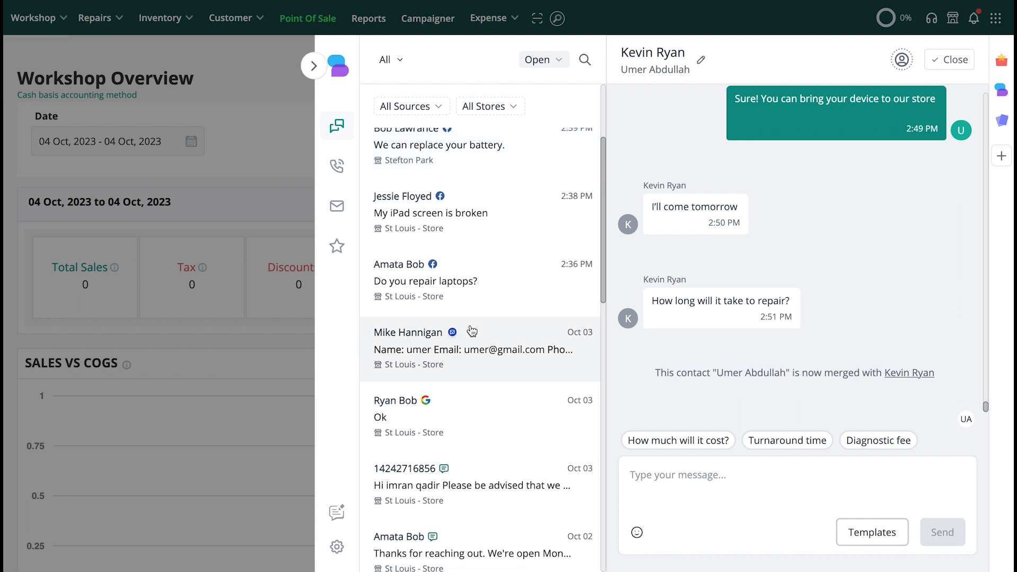